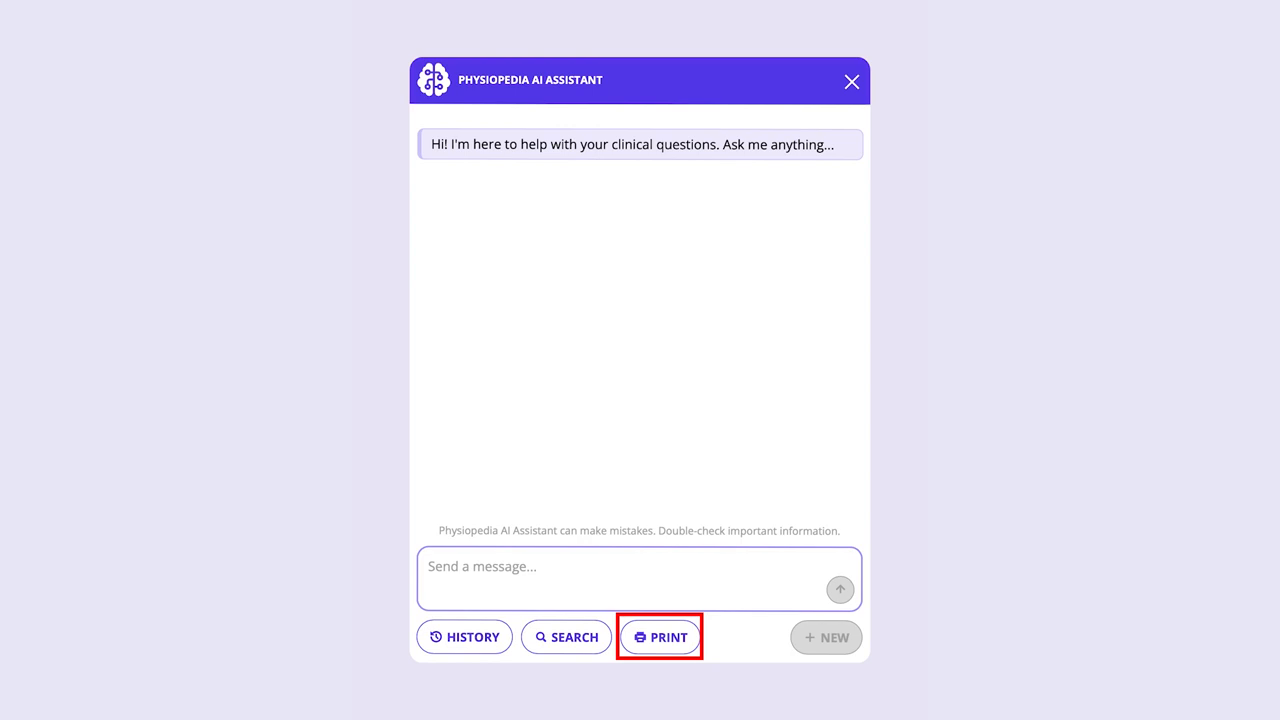
- Print the current chat containing only the assistant's greeting
left_click(660, 636)
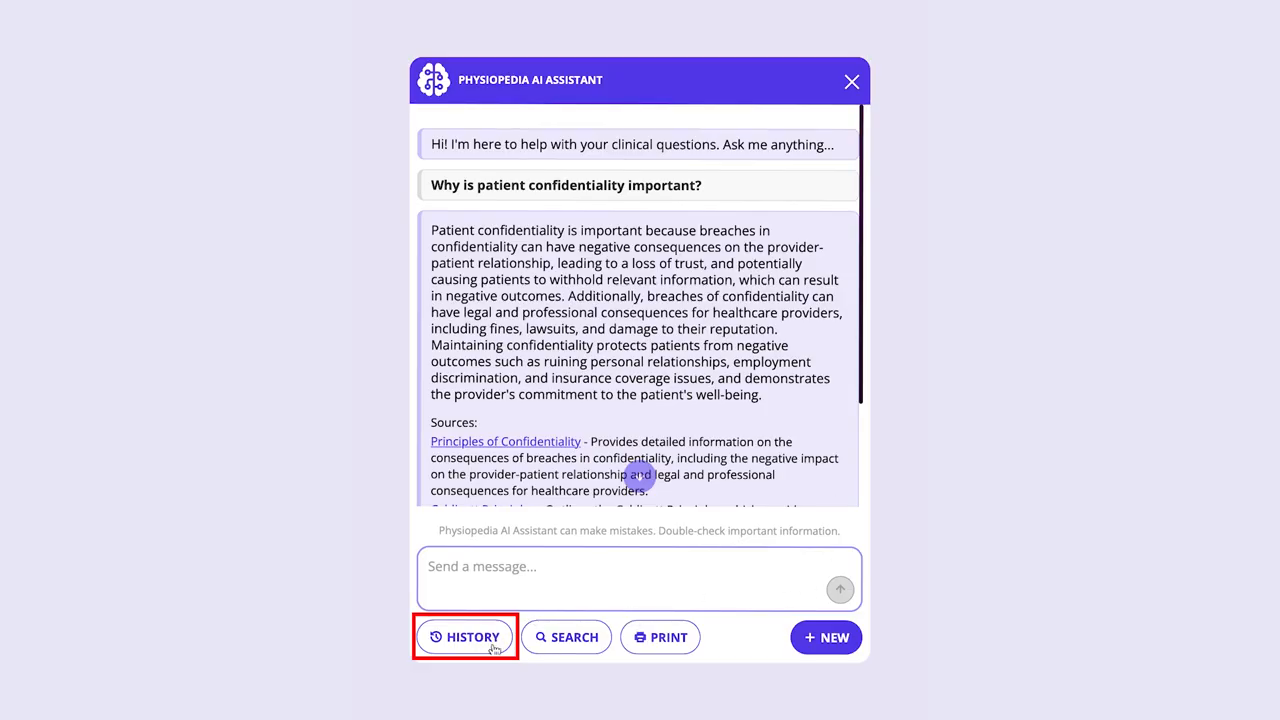
- View the history of past conversations and start a search across them
left_click(466, 636)
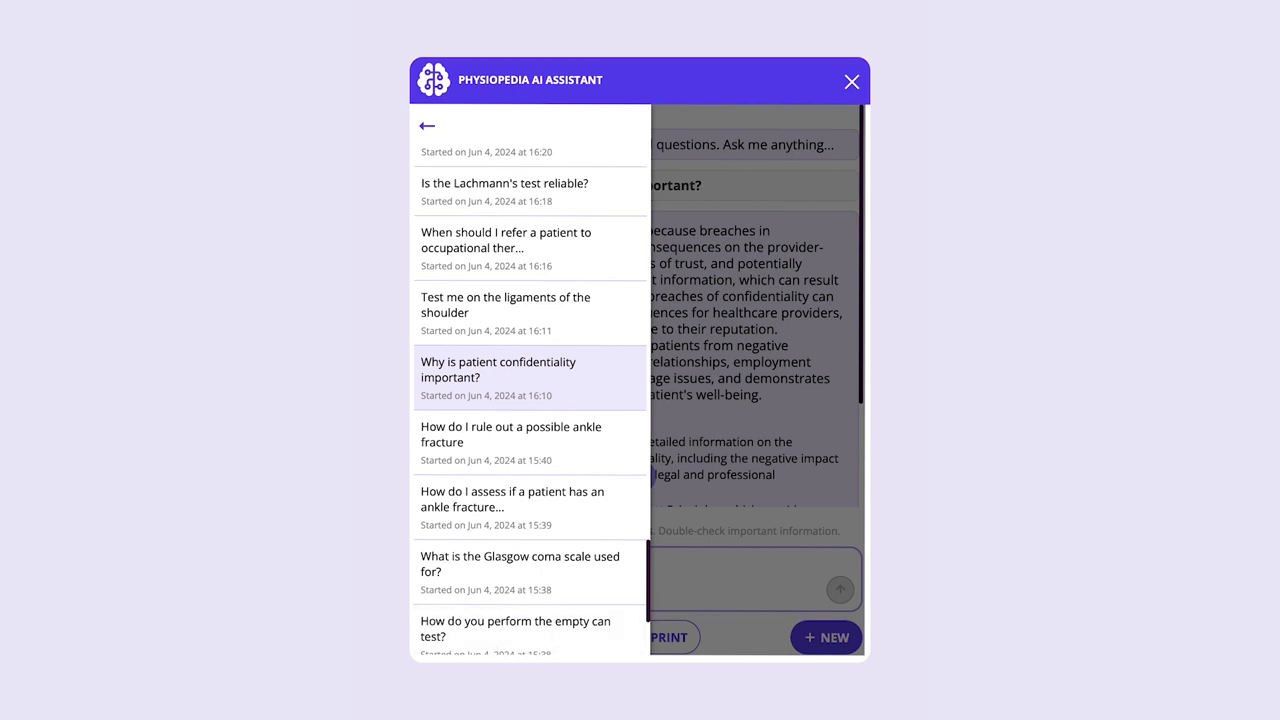
mouse_move(724, 516)
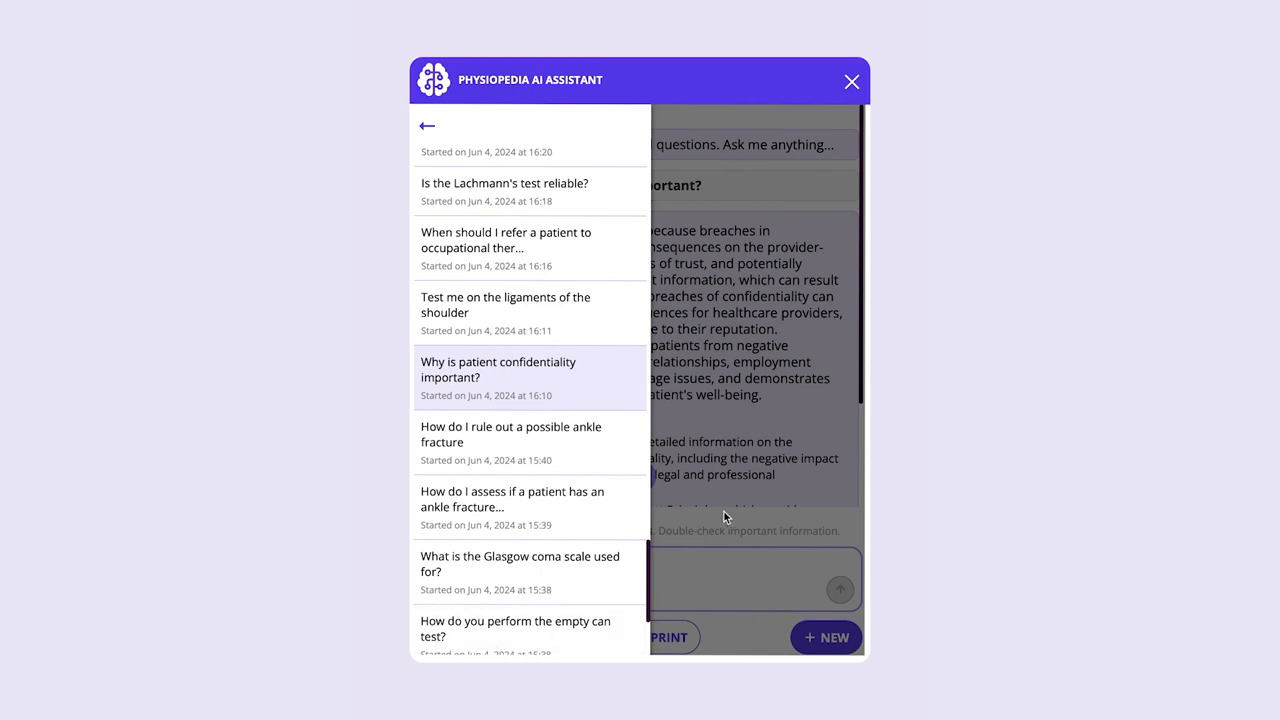
left_click(628, 124)
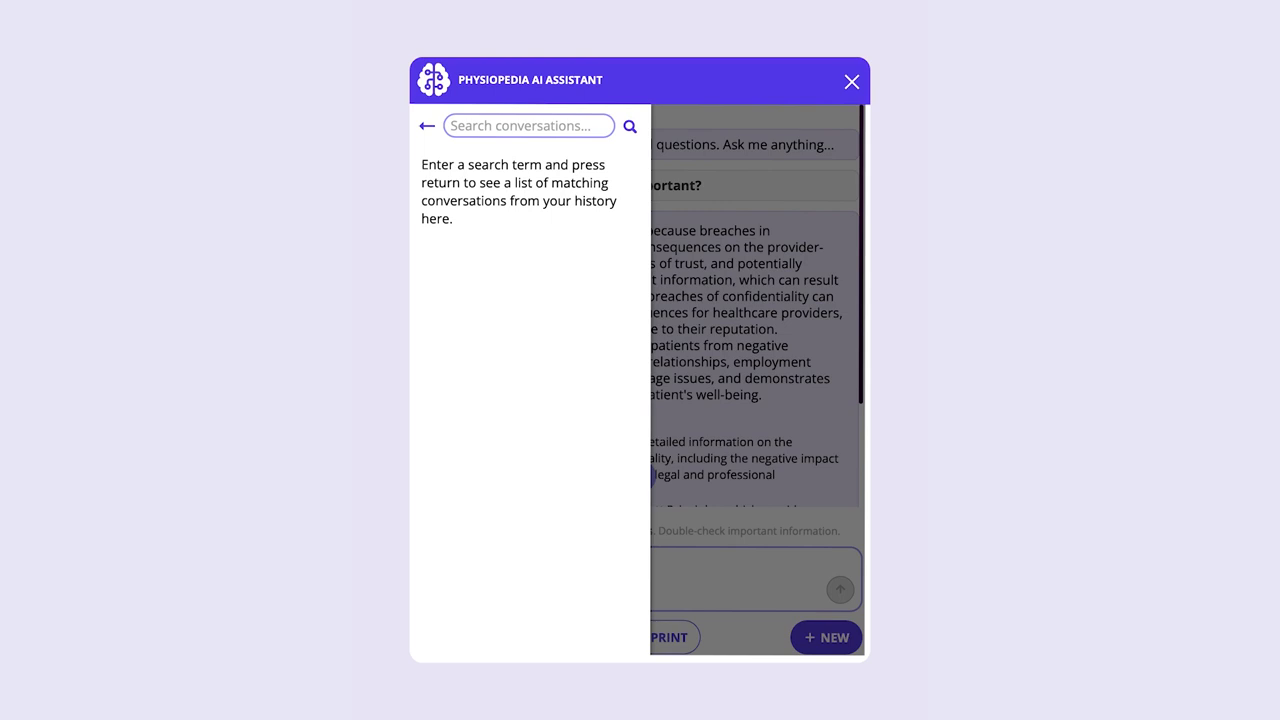
- Search past conversations for 'fracture' and reopen the ankle fracture conversation
type("fracture")
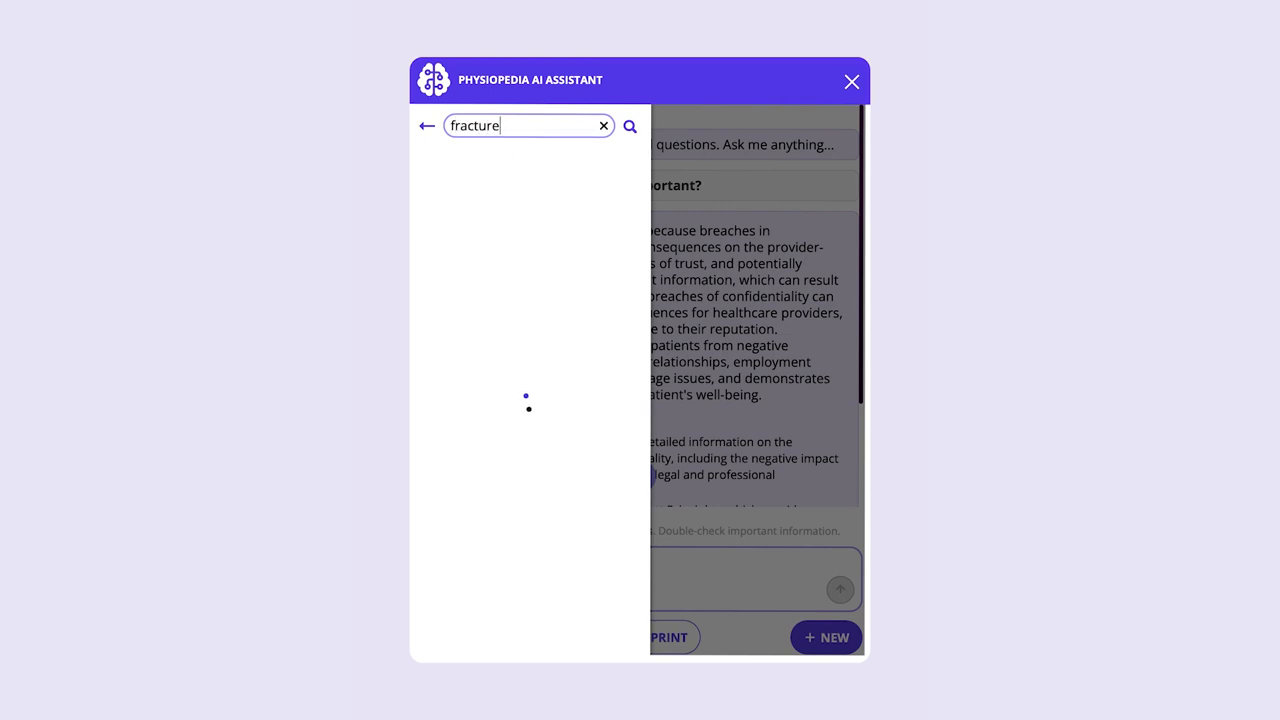
left_click(628, 124)
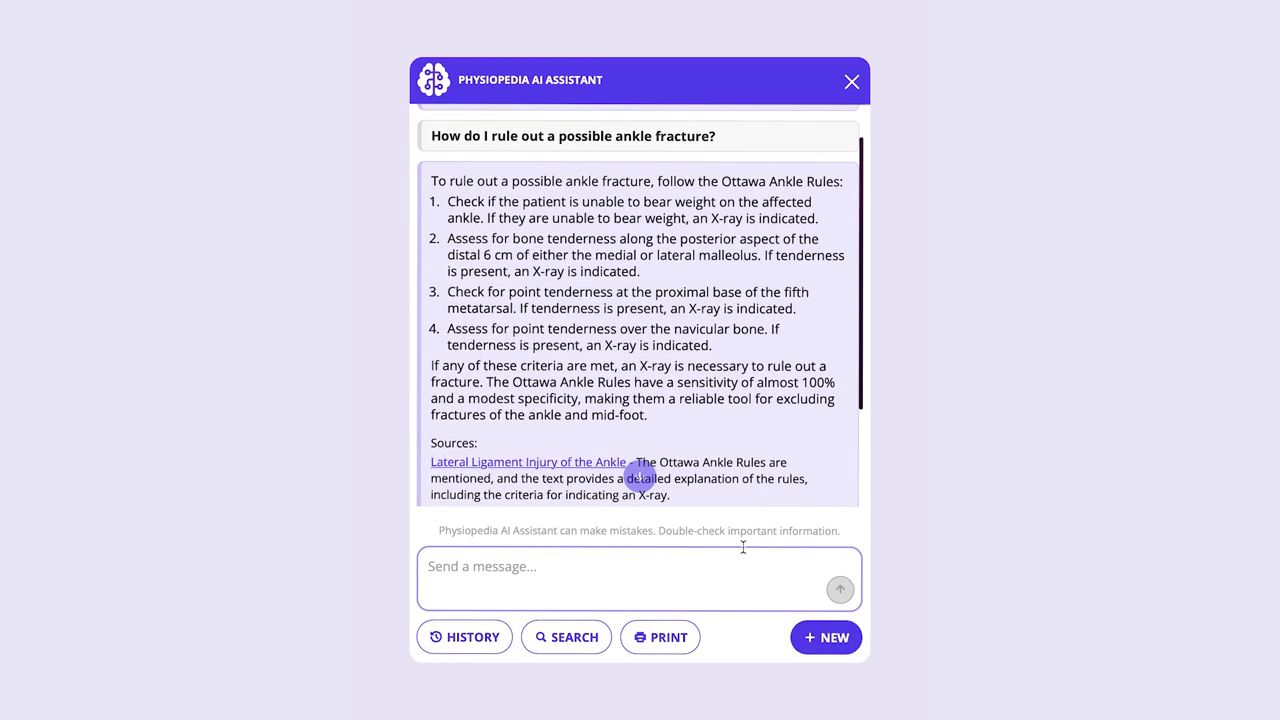
- Rate the ankle fracture answer thumbs-down and send the improvement feedback
scroll("down", 3)
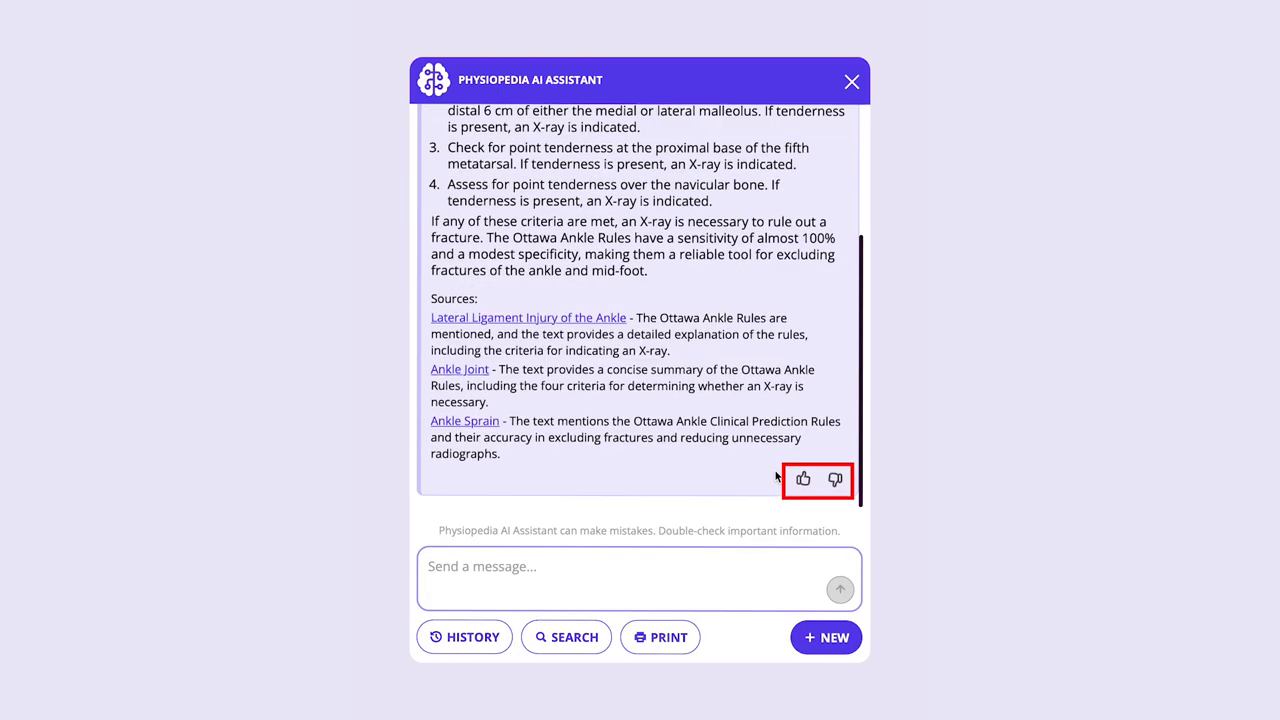
left_click(836, 480)
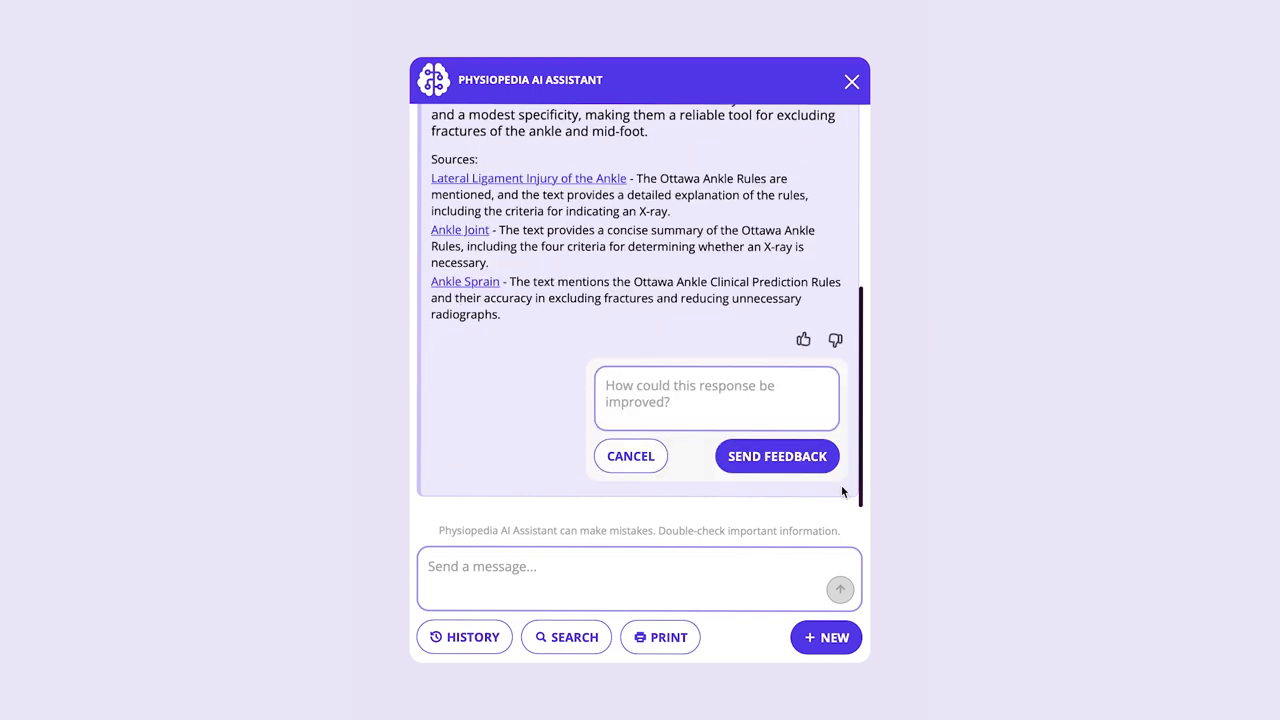
left_click(826, 636)
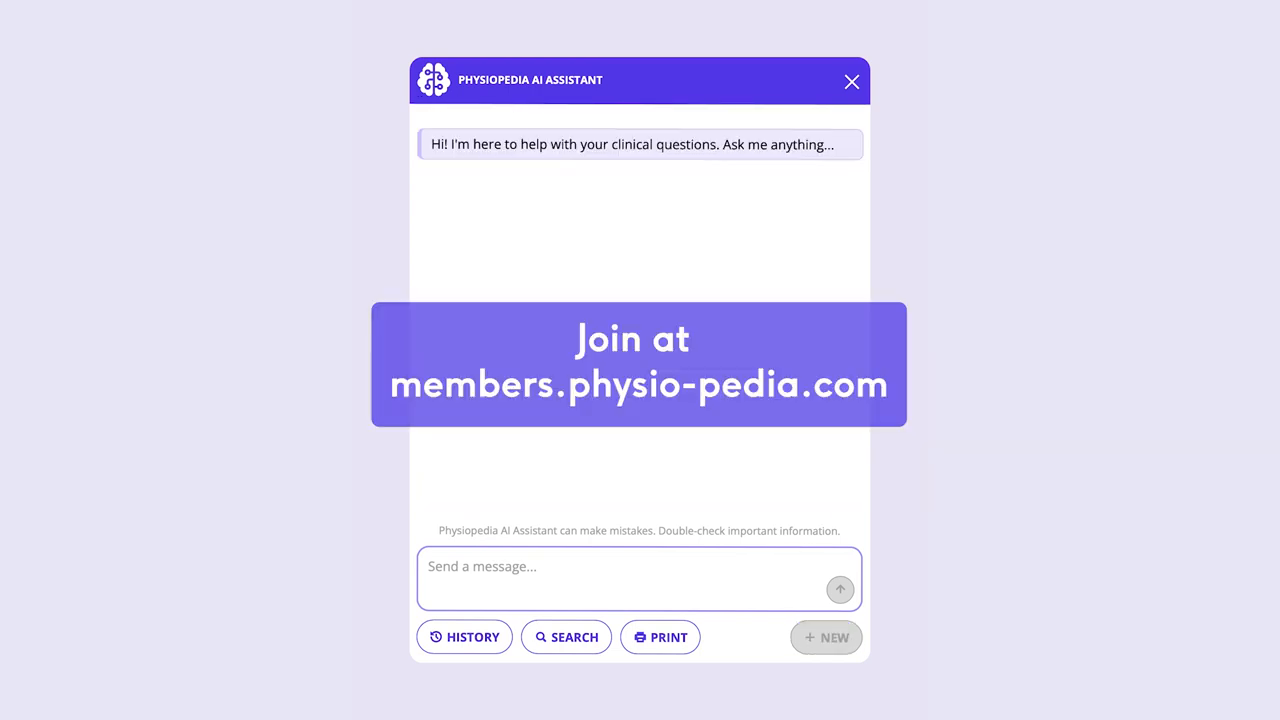